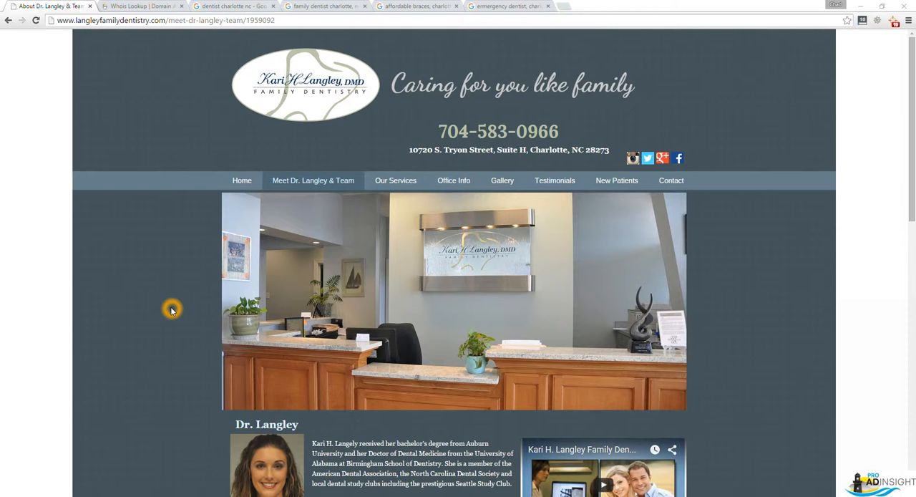
View the GoDaddy WHOIS registration record for langleyfamilydentistry.com
{"action": "left_click", "coordinate": [139, 6]}
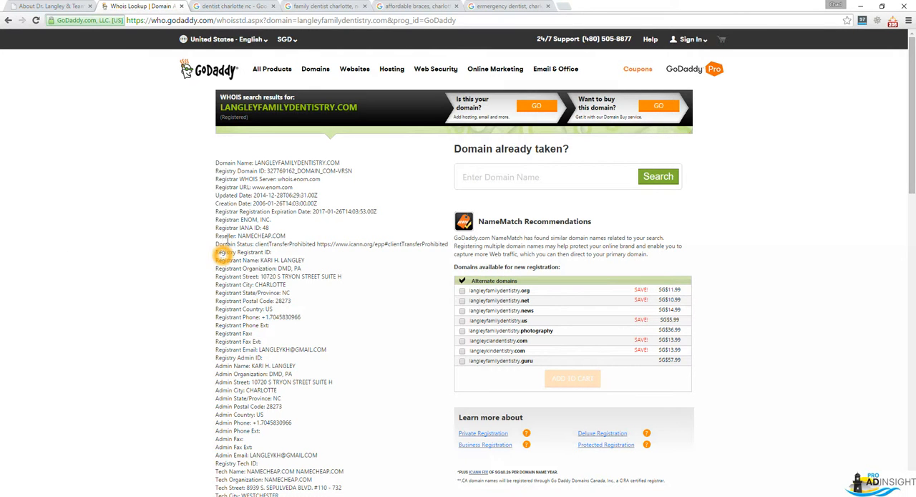
{"action": "mouse_move", "coordinate": [324, 161]}
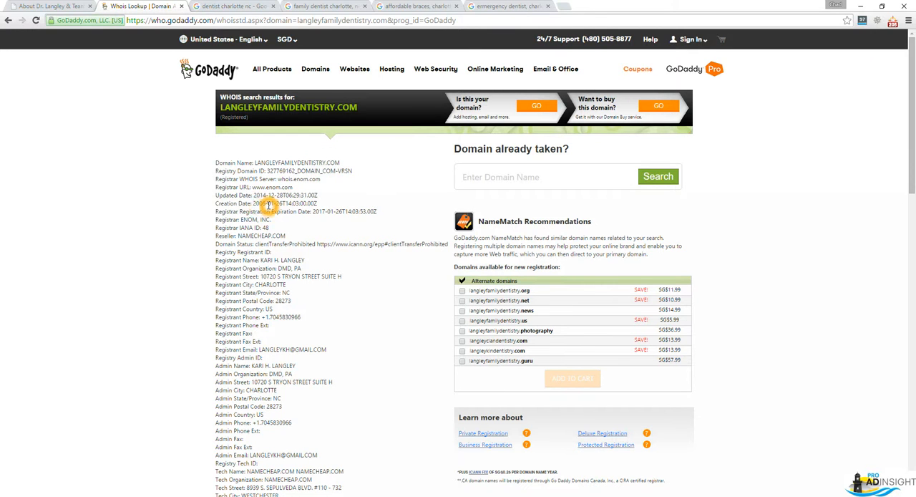
{"action": "mouse_move", "coordinate": [152, 240]}
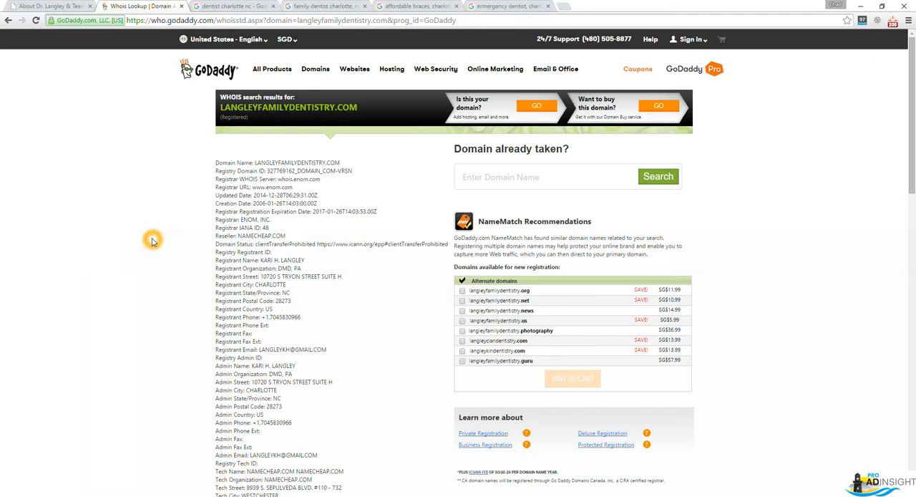
{"action": "mouse_move", "coordinate": [346, 251]}
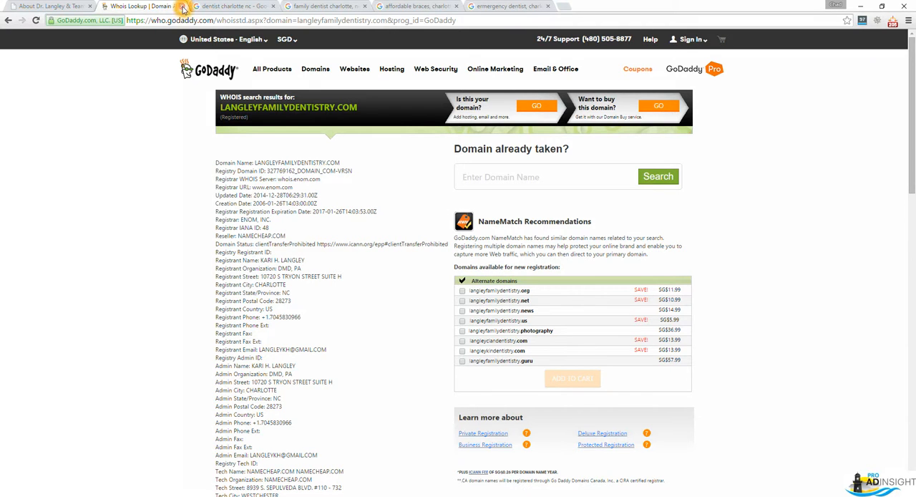
Review the family dentist, affordable braces and emergency dentist Charlotte results for Langley listings
{"action": "left_click", "coordinate": [136, 5]}
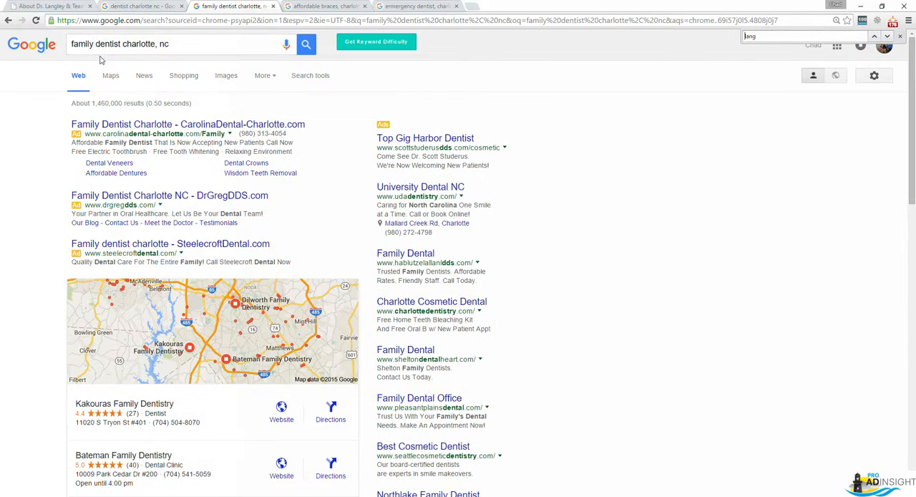
{"action": "left_click", "coordinate": [322, 6]}
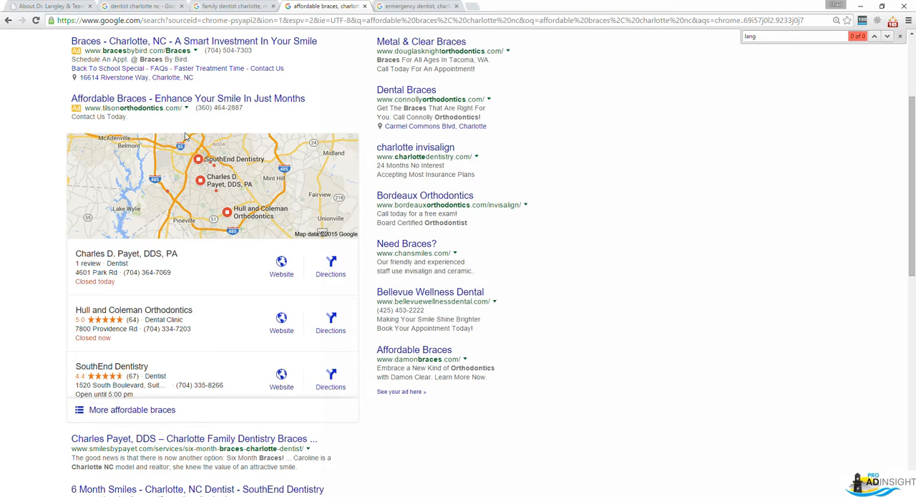
{"action": "left_click", "coordinate": [415, 6]}
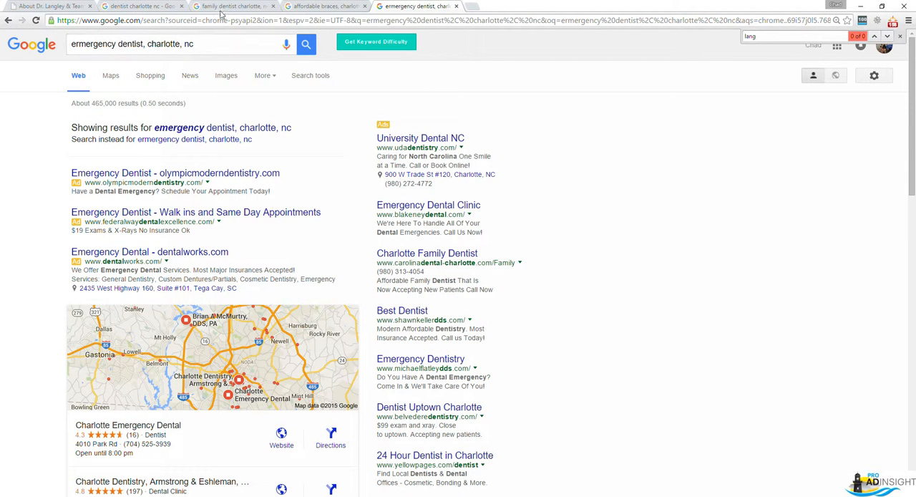
{"action": "mouse_move", "coordinate": [235, 6]}
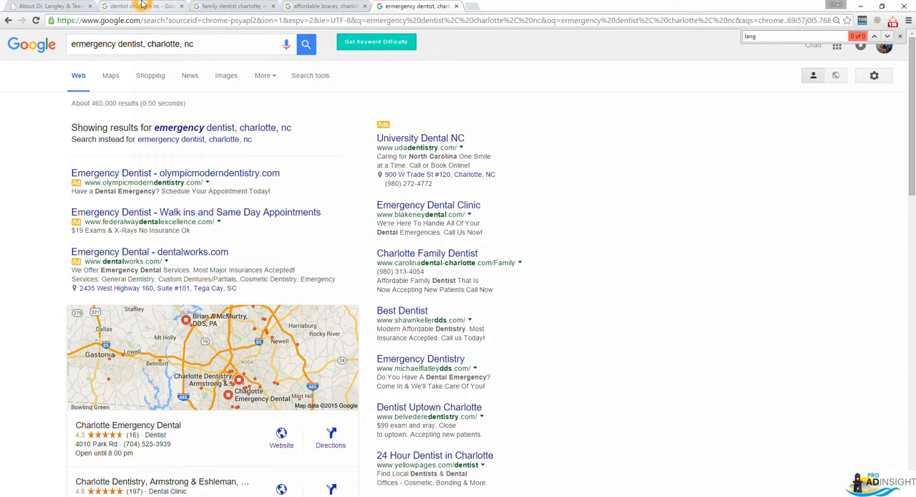
{"action": "left_click", "coordinate": [136, 5]}
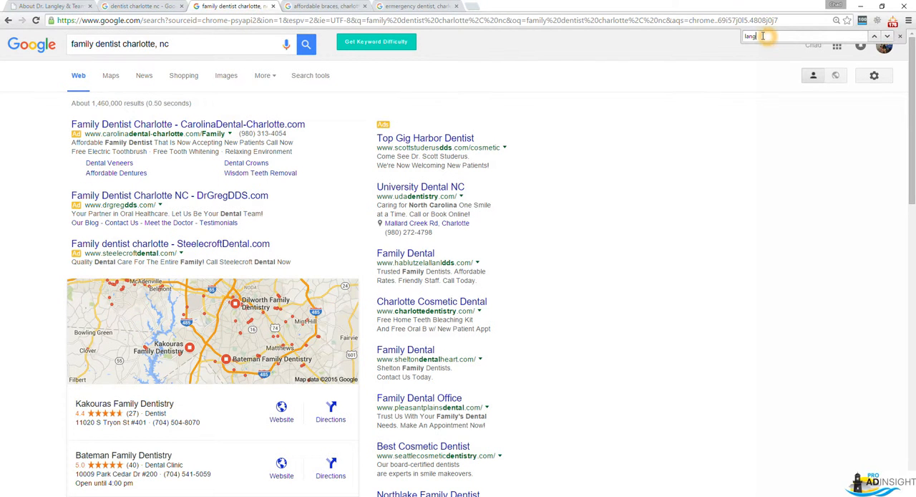
{"action": "scroll", "scroll_direction": "down", "scroll_amount": 3}
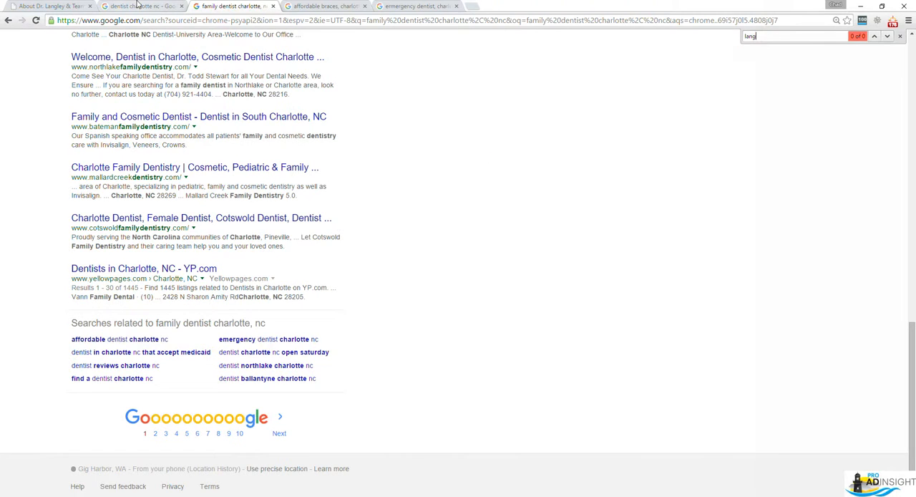
Recheck the affordable braces results further down and return to the practice's About page
{"action": "left_click", "coordinate": [46, 6]}
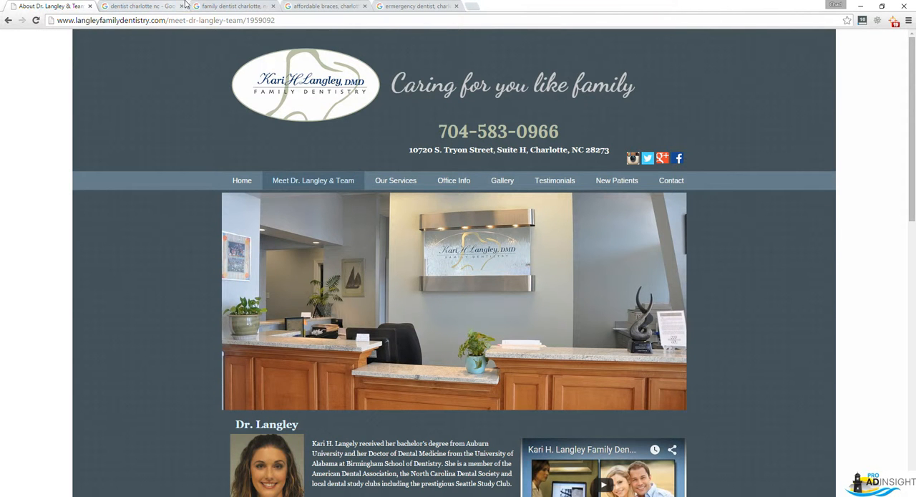
{"action": "left_click", "coordinate": [322, 5]}
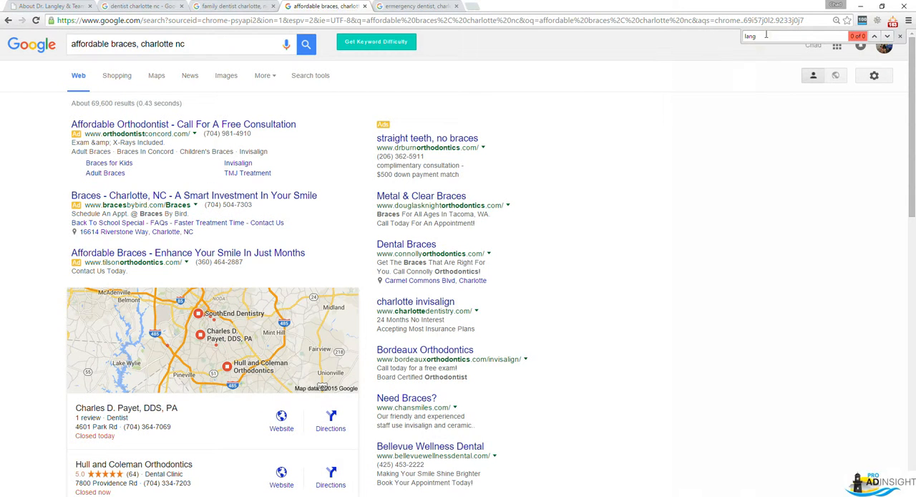
{"action": "scroll", "scroll_direction": "down", "scroll_amount": 3}
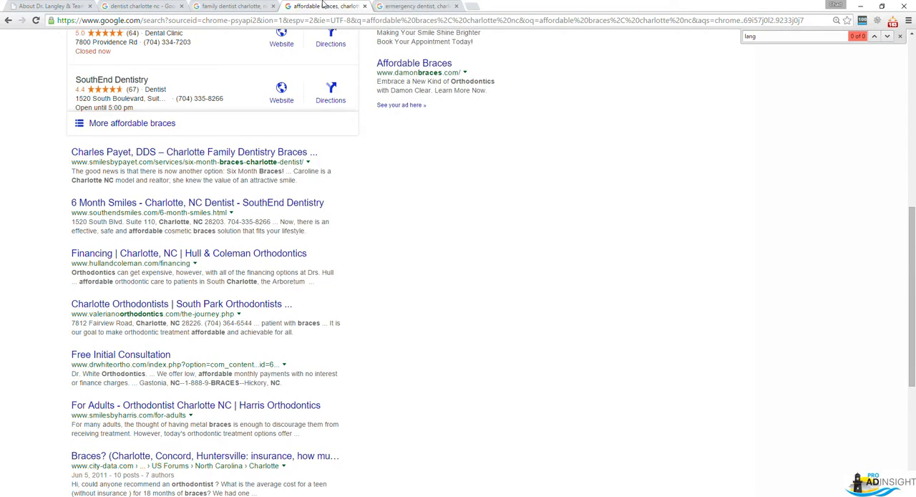
{"action": "left_click", "coordinate": [415, 6]}
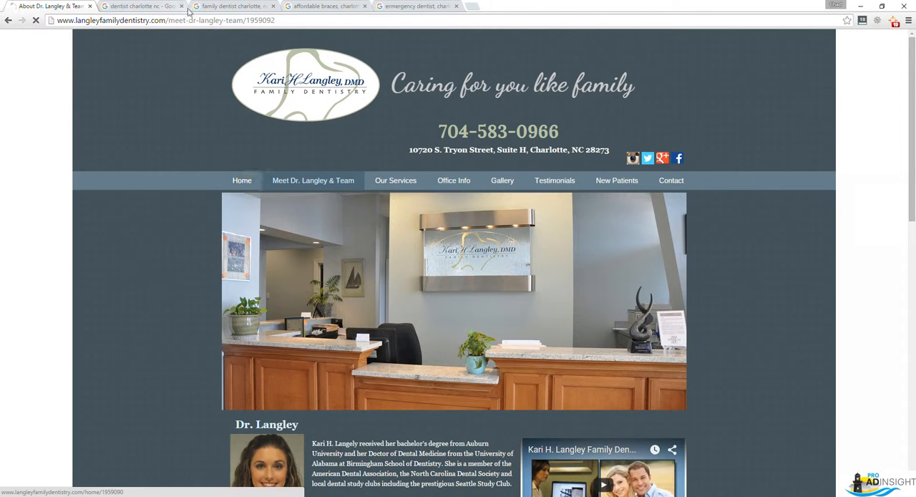
Look over the Langley Family Dentistry home page, including its mission section
{"action": "left_click", "coordinate": [242, 179]}
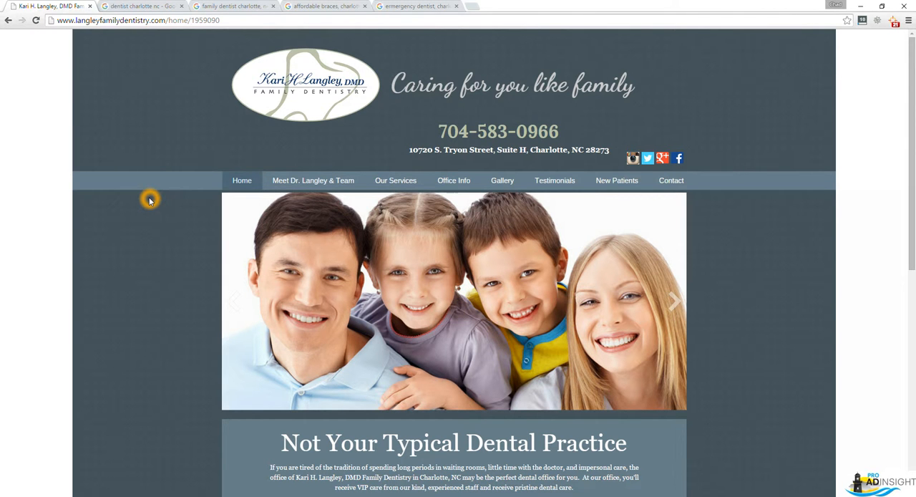
{"action": "scroll", "scroll_direction": "down", "scroll_amount": 3}
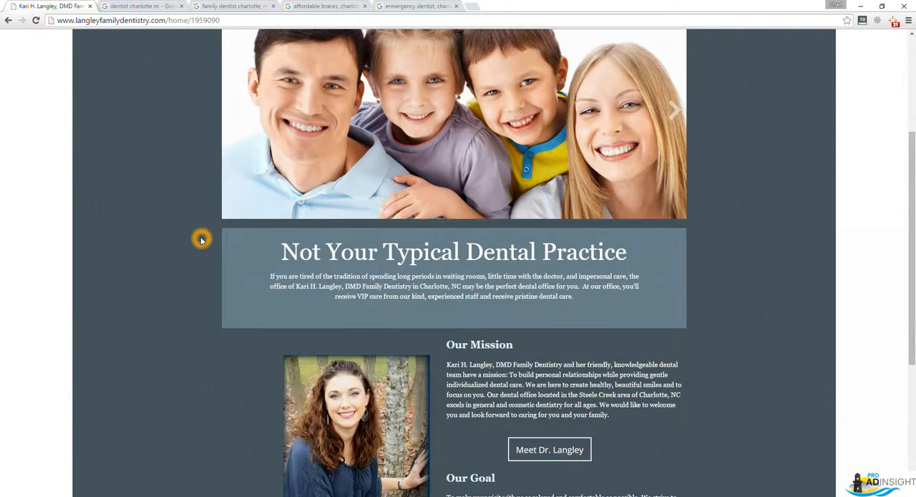
{"action": "scroll", "scroll_direction": "up", "scroll_amount": 3}
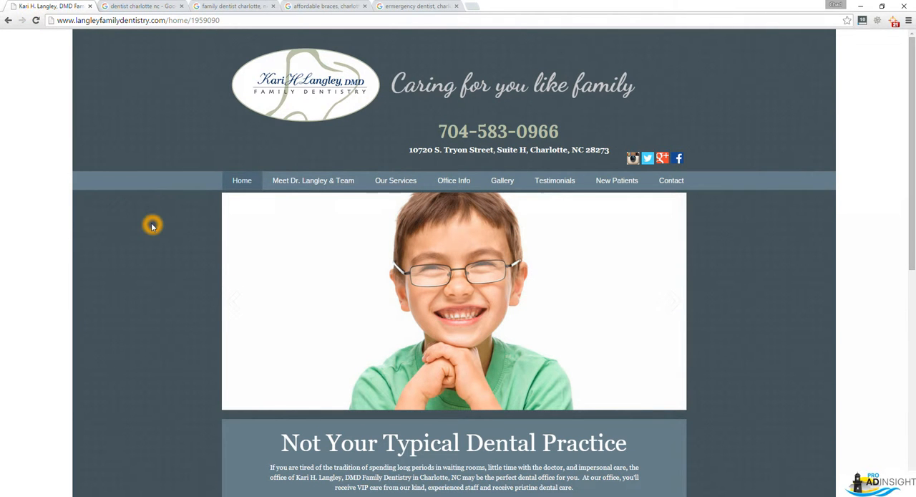
Find the title tag in the home page's HTML source, then check the dentist charlotte nc results
{"action": "right_click", "coordinate": [152, 225]}
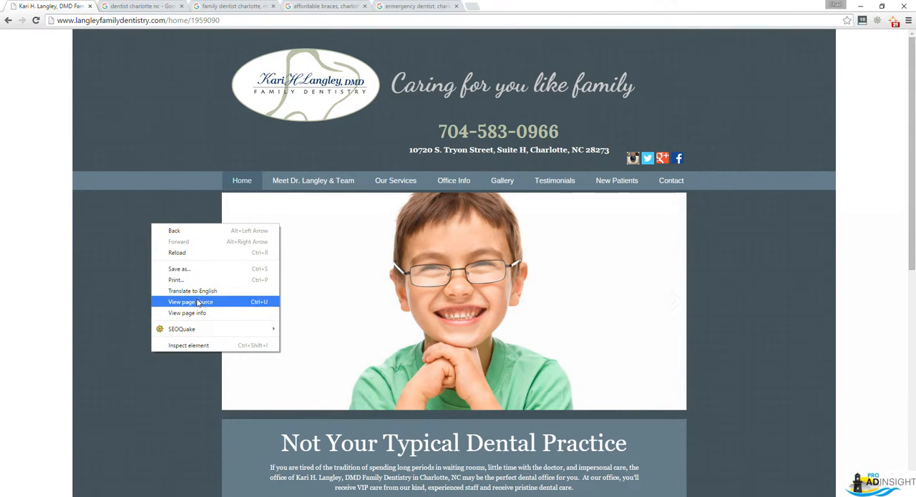
{"action": "left_click", "coordinate": [191, 301]}
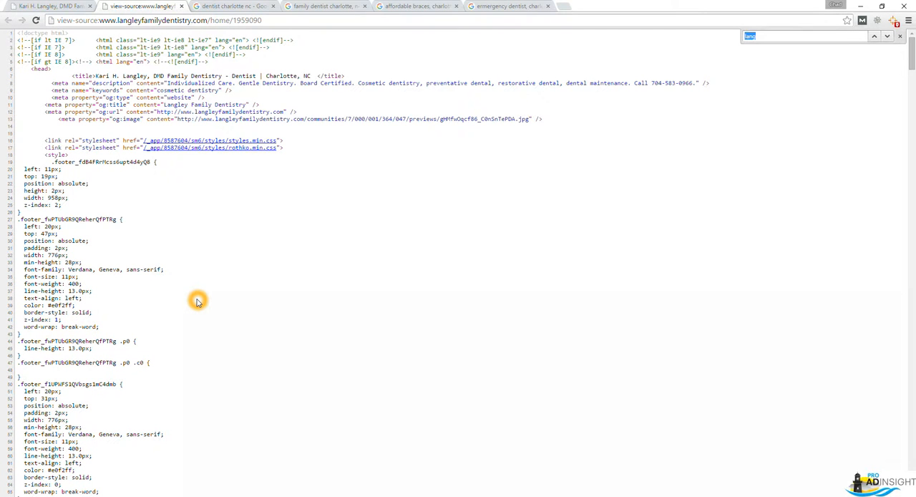
{"action": "type", "text": "title"}
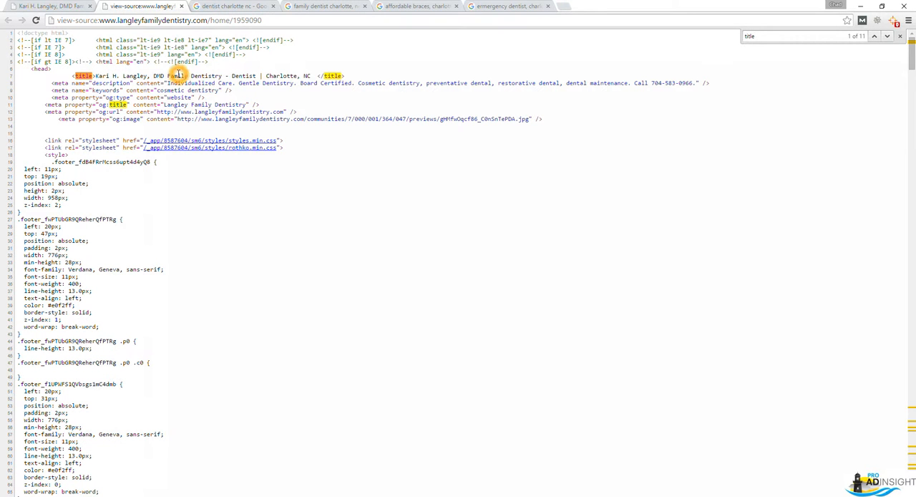
{"action": "left_click", "coordinate": [233, 5]}
{"action": "type", "text": "lang"}
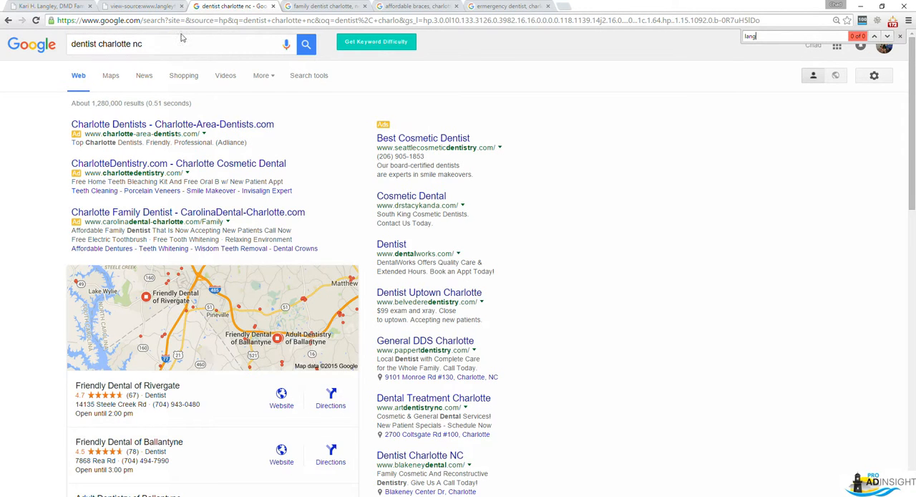
Step through the seven h1 heading matches in the home page source
{"action": "left_click", "coordinate": [143, 6]}
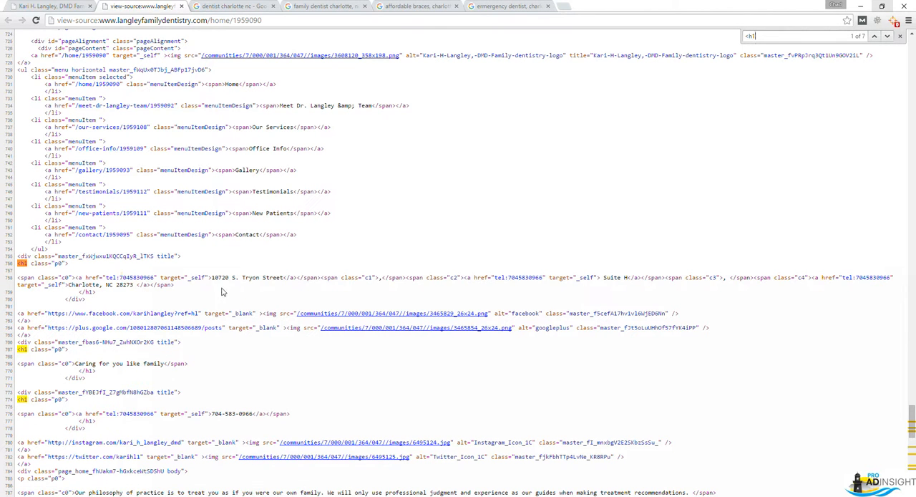
{"action": "mouse_move", "coordinate": [265, 280]}
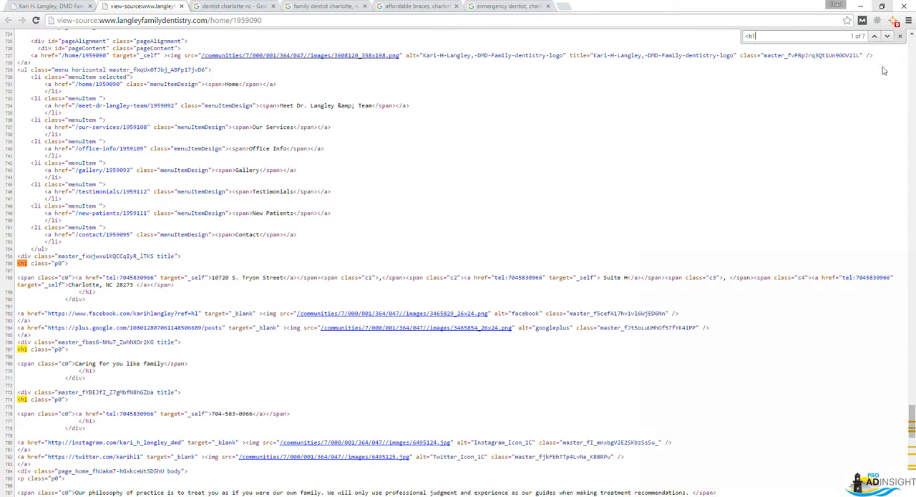
{"action": "left_click", "coordinate": [890, 36]}
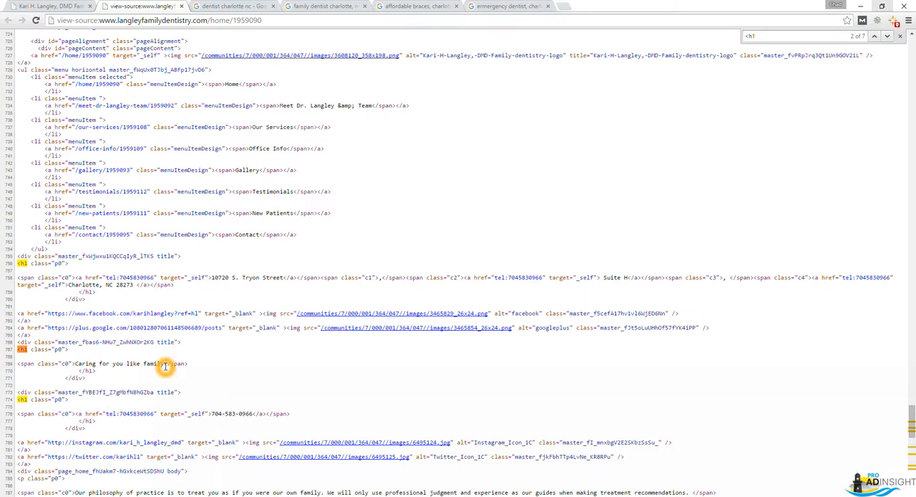
{"action": "mouse_move", "coordinate": [211, 413]}
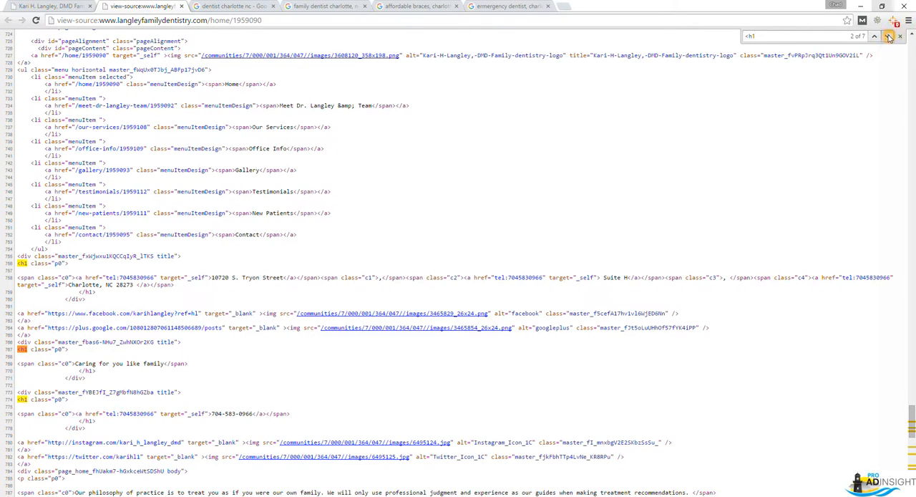
{"action": "left_click", "coordinate": [890, 36]}
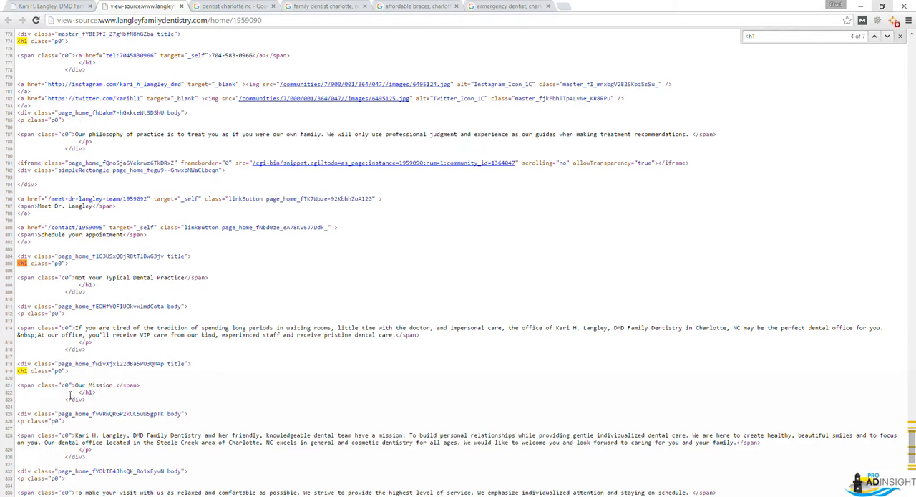
{"action": "mouse_move", "coordinate": [879, 37]}
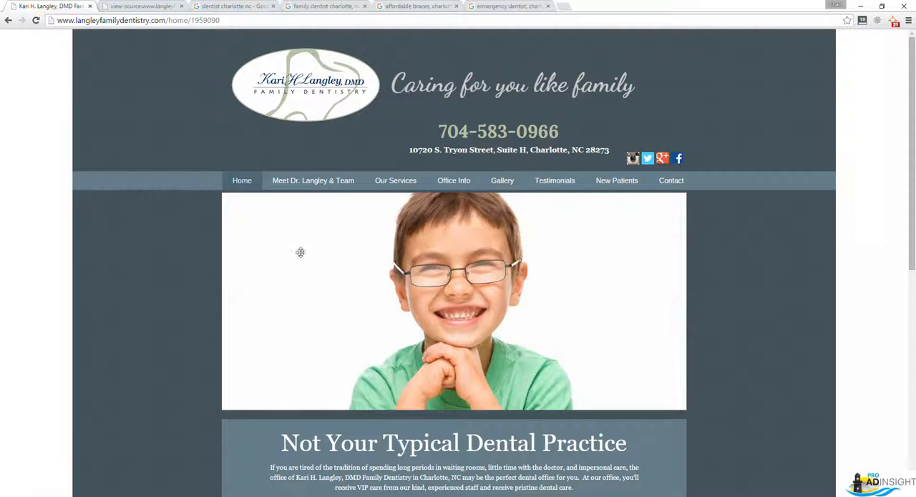
Highlight the 'Not Your Typical Dental Practice' heading and return to the page source
{"action": "scroll", "scroll_direction": "down", "scroll_amount": 3}
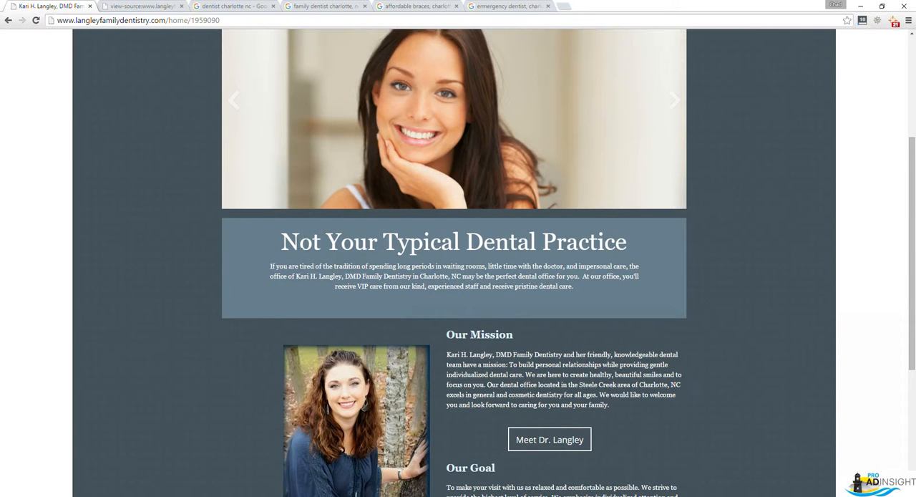
{"action": "left_click_drag", "start_coordinate": [300, 242], "coordinate": [555, 241]}
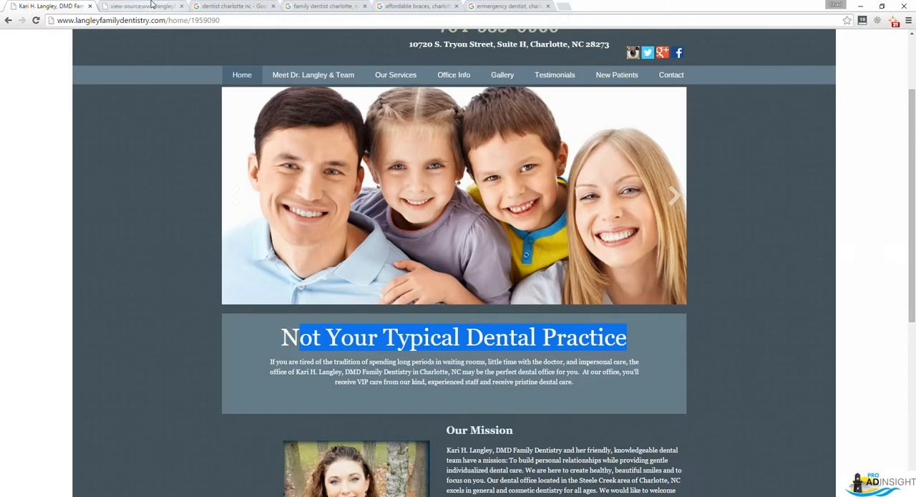
{"action": "left_click", "coordinate": [139, 6]}
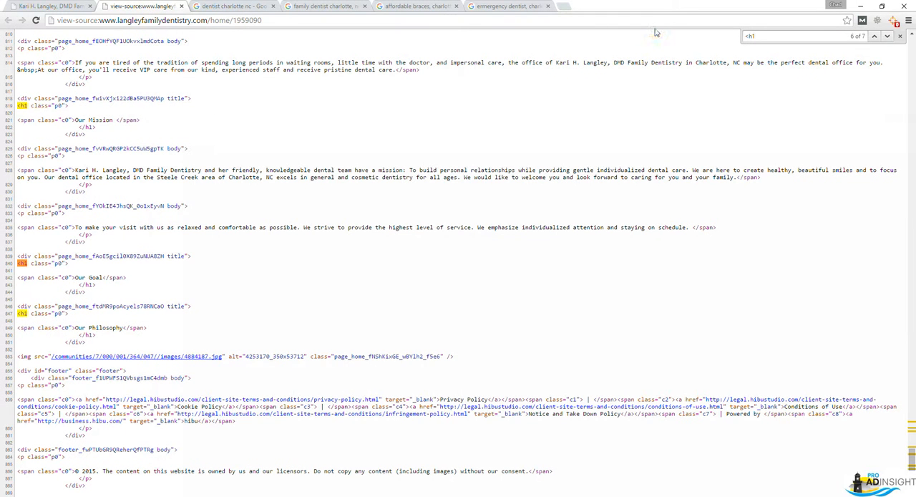
Find the six '<meta' tags in the source, then return to the dentist charlotte nc results
{"action": "type", "text": "<meta"}
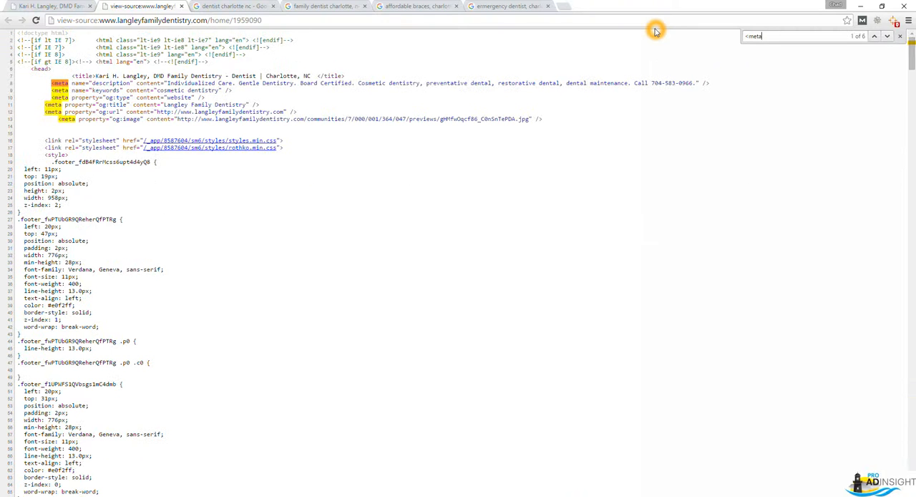
{"action": "mouse_move", "coordinate": [382, 52]}
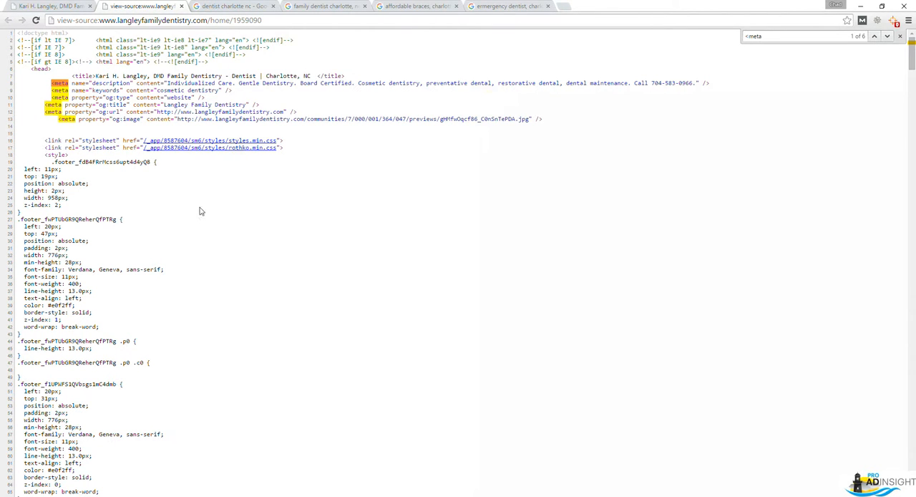
{"action": "left_click", "coordinate": [233, 6]}
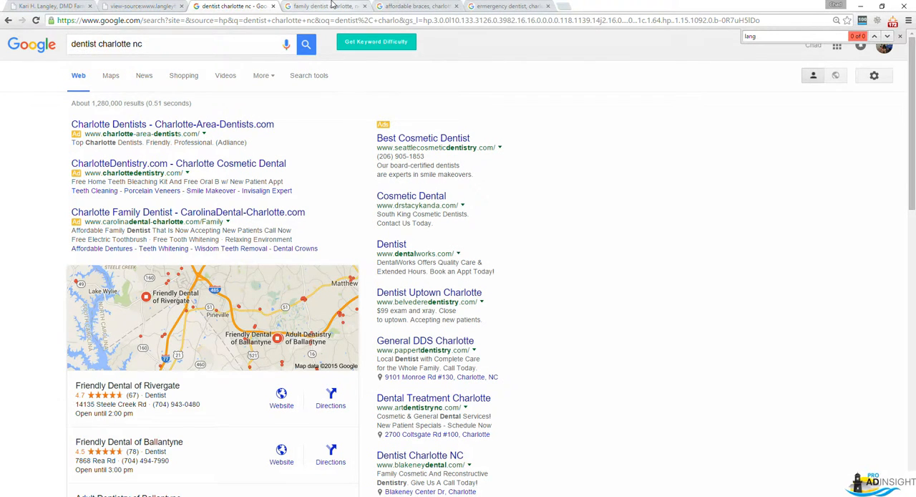
Search the live home page for 'family', finding 5 matches
{"action": "left_click", "coordinate": [47, 6]}
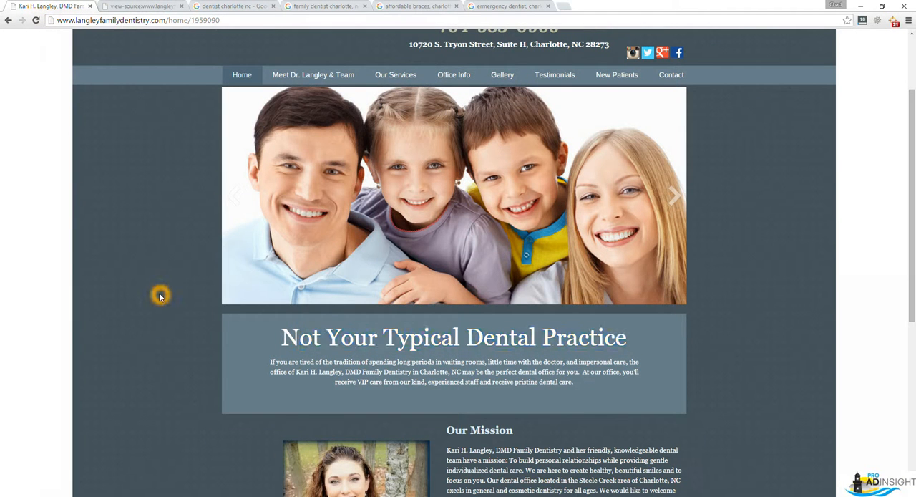
{"action": "type", "text": "family"}
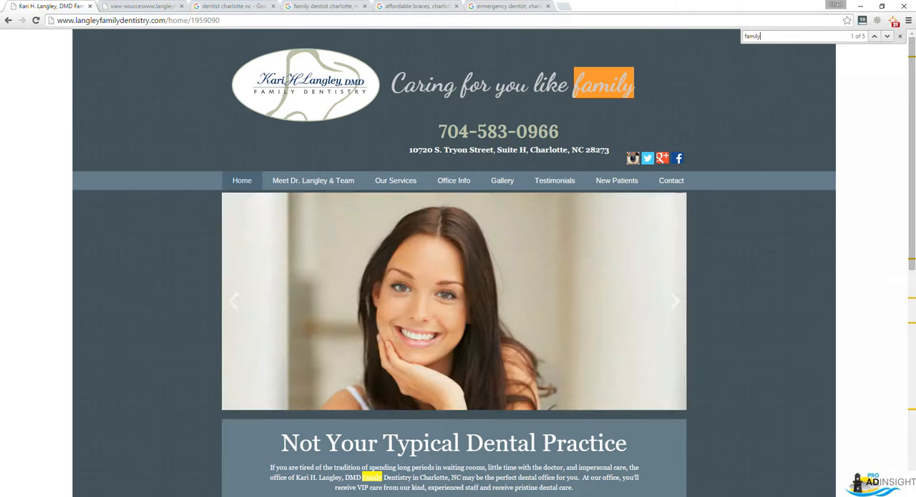
Inspect the 'Caring for you like family' tagline as an h1 element and close DevTools
{"action": "right_click", "coordinate": [452, 83]}
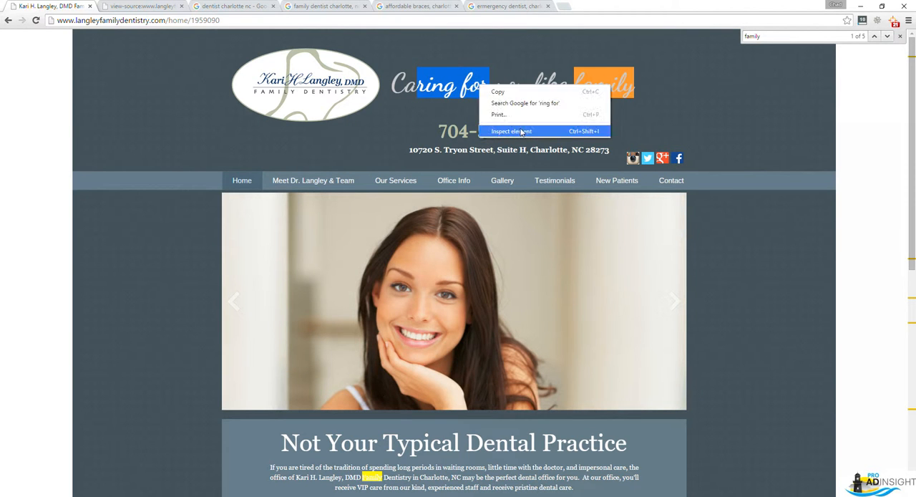
{"action": "left_click", "coordinate": [511, 131]}
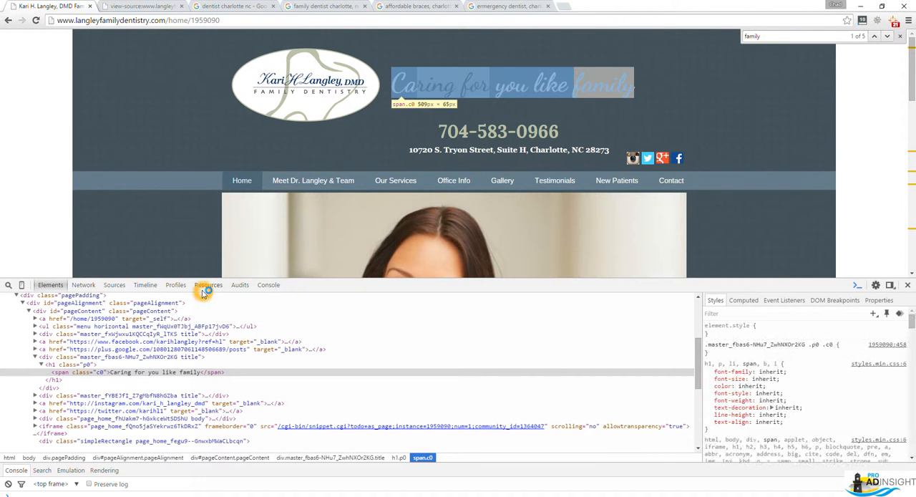
{"action": "left_click", "coordinate": [52, 364]}
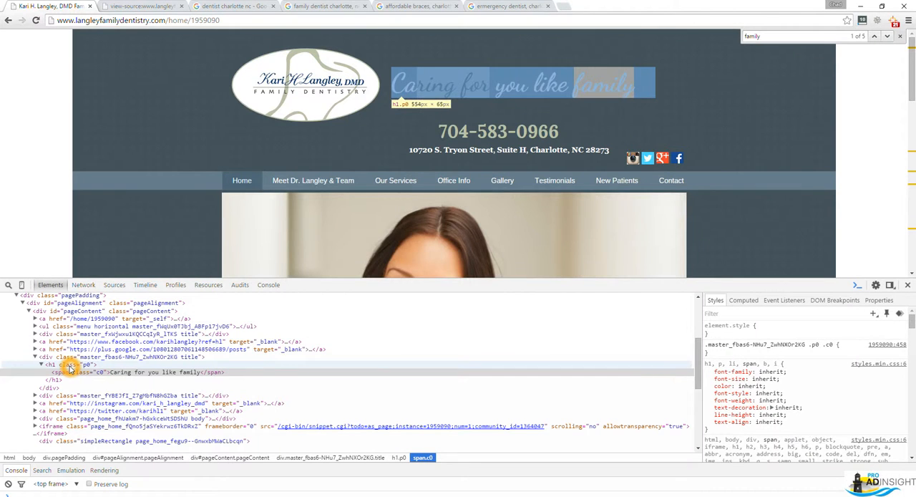
{"action": "left_click", "coordinate": [143, 6]}
{"action": "type", "text": "dentist"}
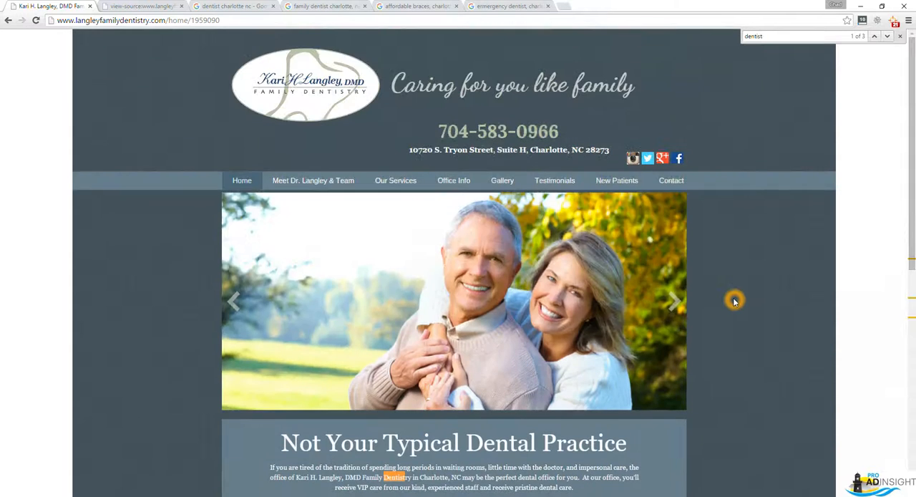
Scroll through the home page's 'dentistry' matches
{"action": "scroll", "scroll_direction": "down", "scroll_amount": 3}
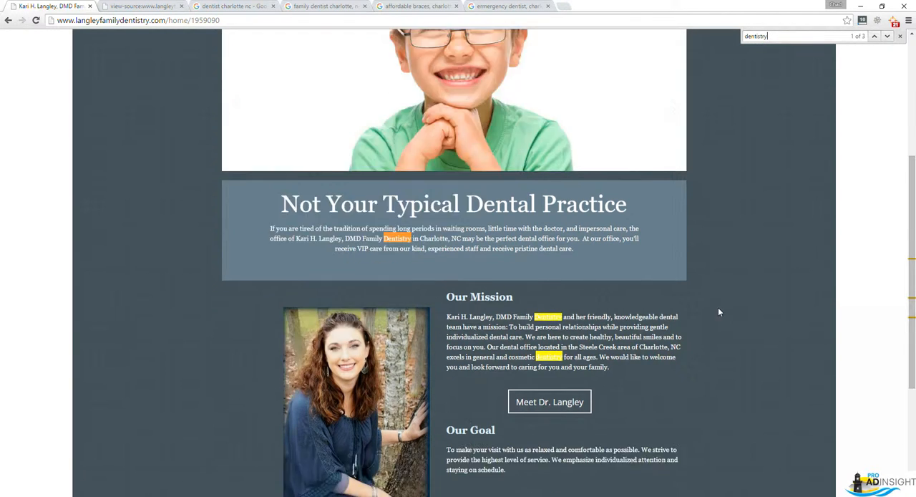
{"action": "scroll", "scroll_direction": "down", "scroll_amount": 3}
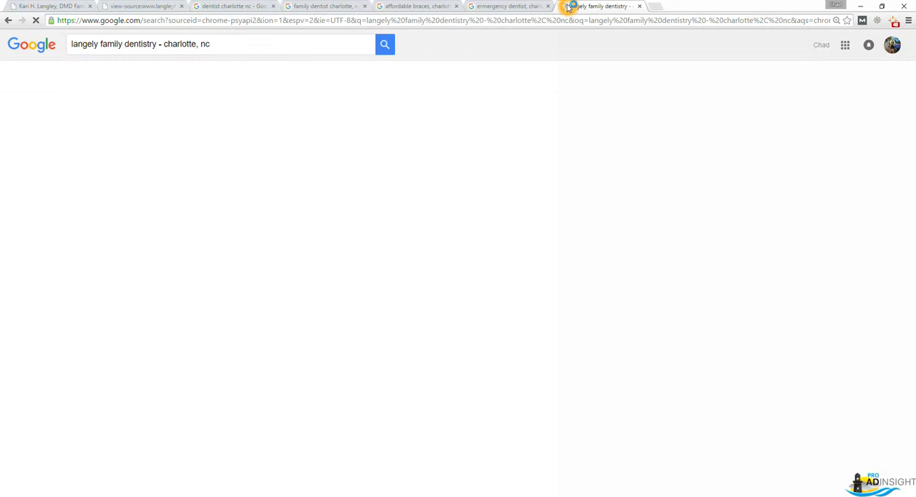
Review the Google results for the practice name, with the Langley site and knowledge panel on top
{"action": "left_click", "coordinate": [598, 6]}
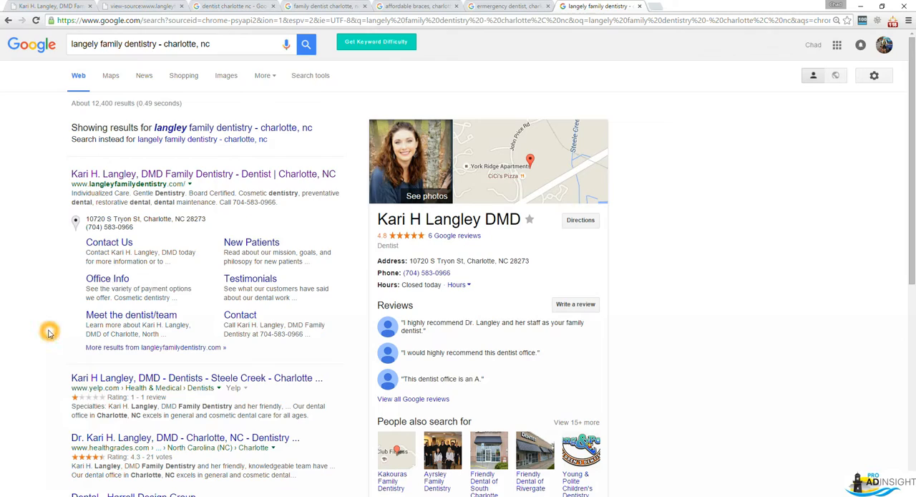
{"action": "scroll", "scroll_direction": "down", "scroll_amount": 3}
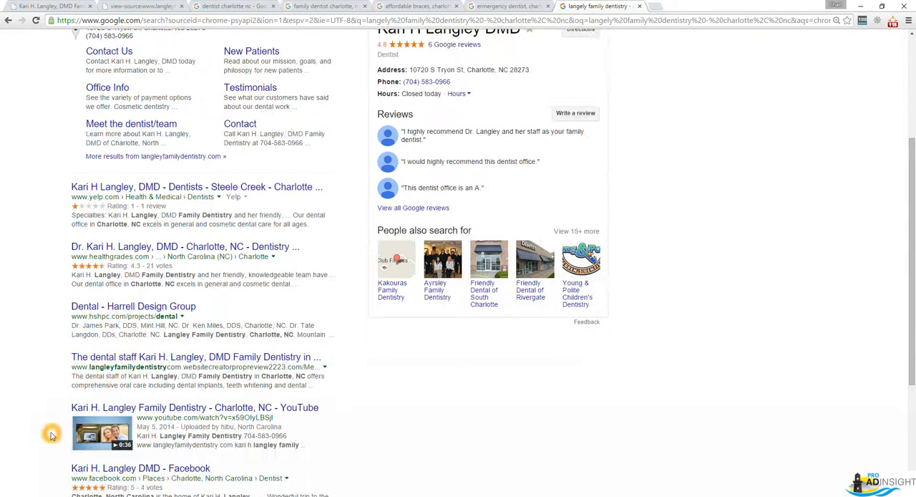
{"action": "scroll", "scroll_direction": "down", "scroll_amount": 3}
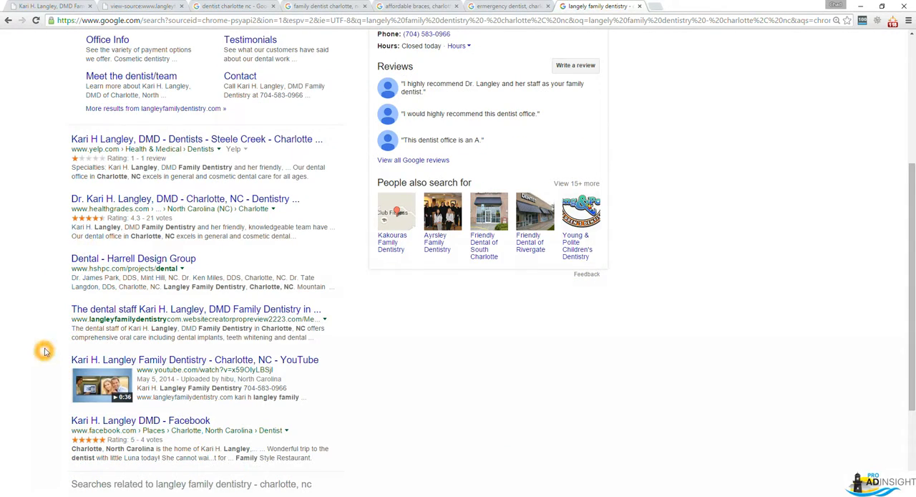
{"action": "scroll", "scroll_direction": "down", "scroll_amount": 3}
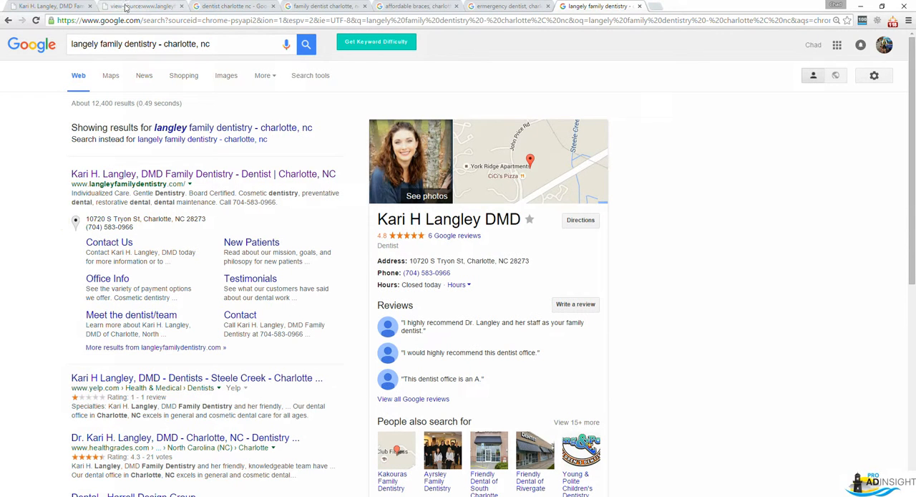
Close the page-source tab, check a keyword results tab, and return to the practice's home page
{"action": "left_click", "coordinate": [139, 6]}
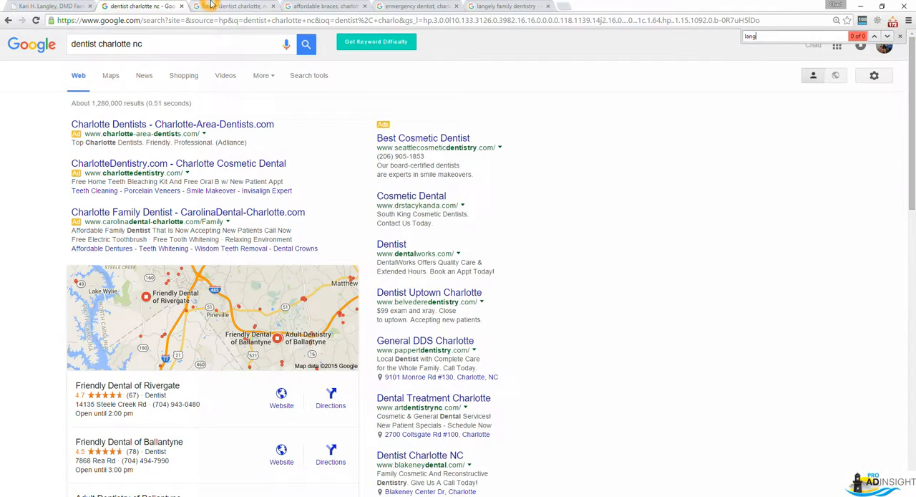
{"action": "left_click", "coordinate": [322, 6]}
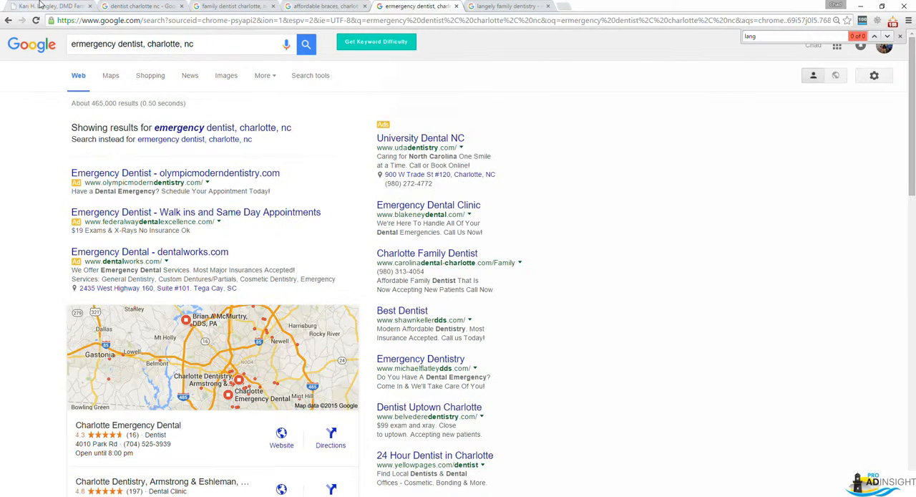
{"action": "left_click", "coordinate": [507, 6]}
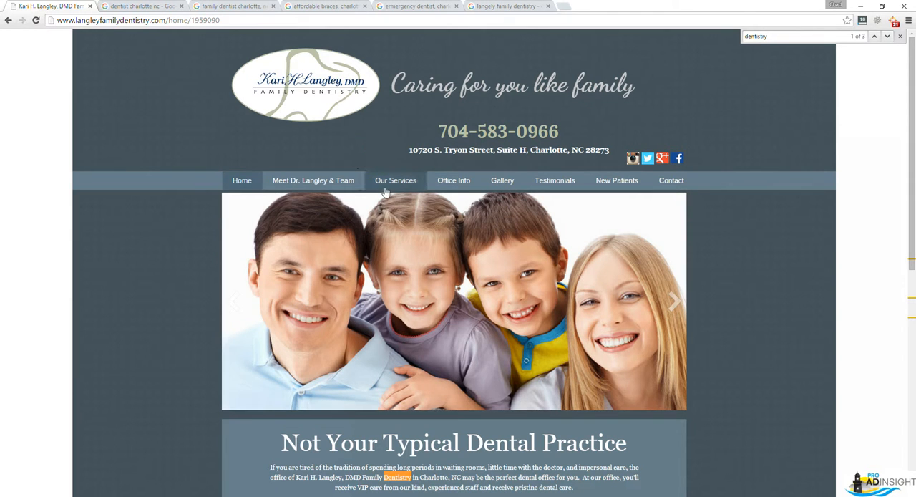
Go to the Our Services page, look over the dental services list and bring up the services photo's options
{"action": "left_click", "coordinate": [395, 180]}
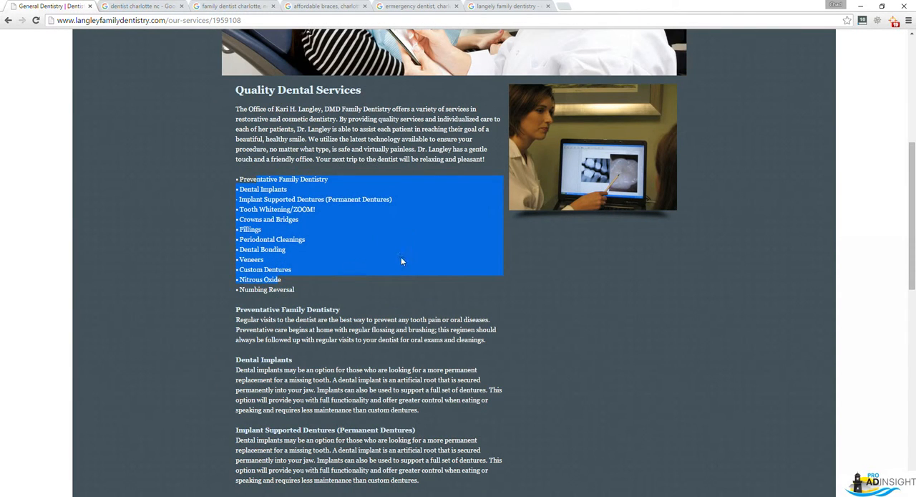
{"action": "scroll", "scroll_direction": "up", "scroll_amount": 3}
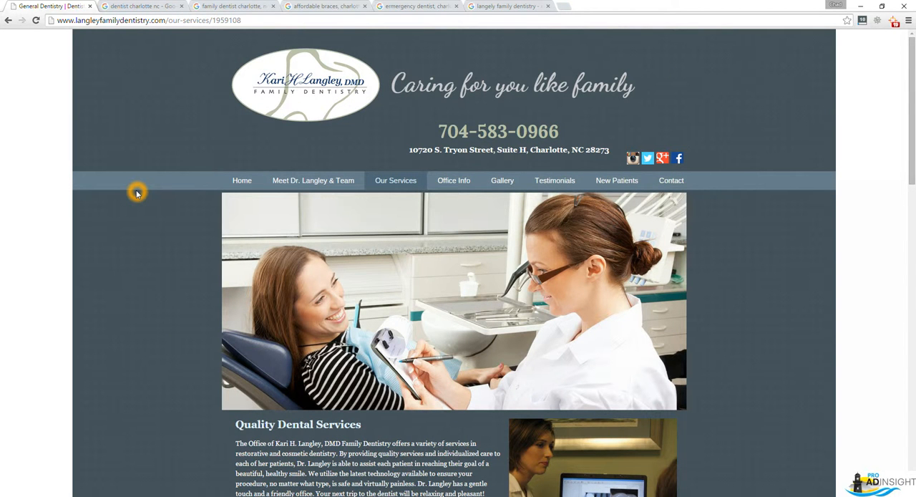
{"action": "mouse_move", "coordinate": [110, 201]}
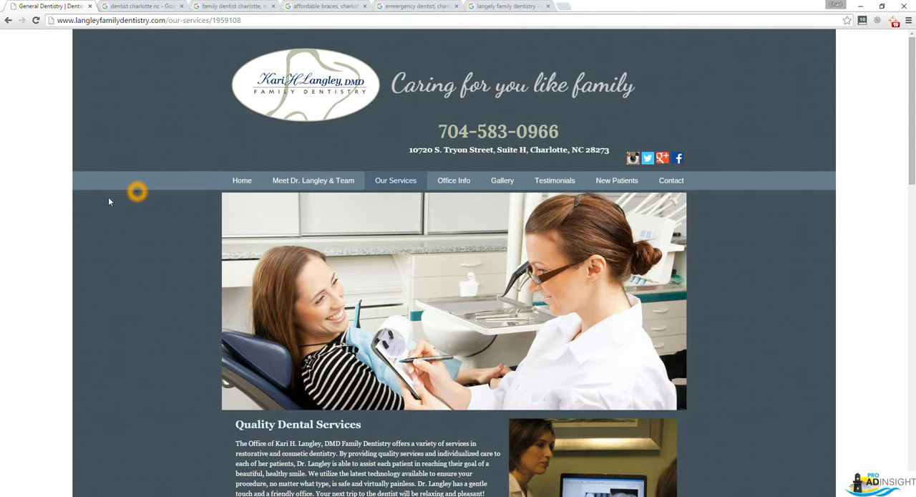
{"action": "scroll", "scroll_direction": "down", "scroll_amount": 3}
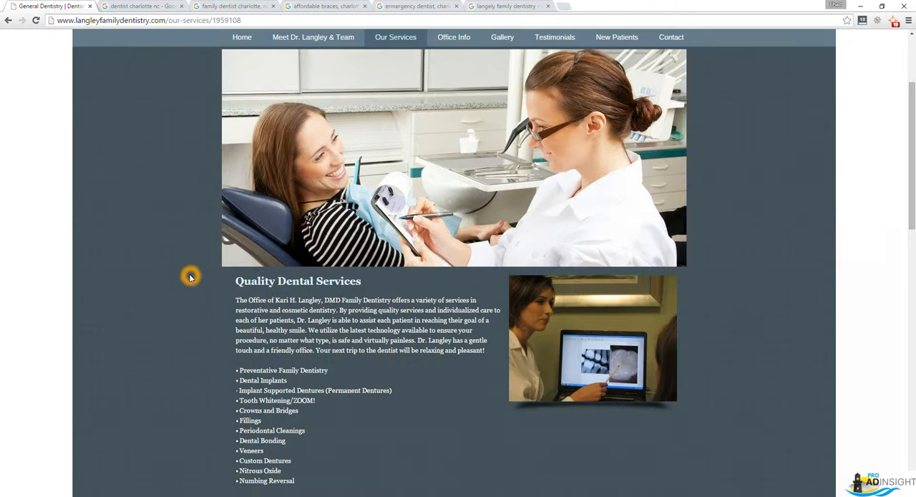
{"action": "right_click", "coordinate": [592, 336]}
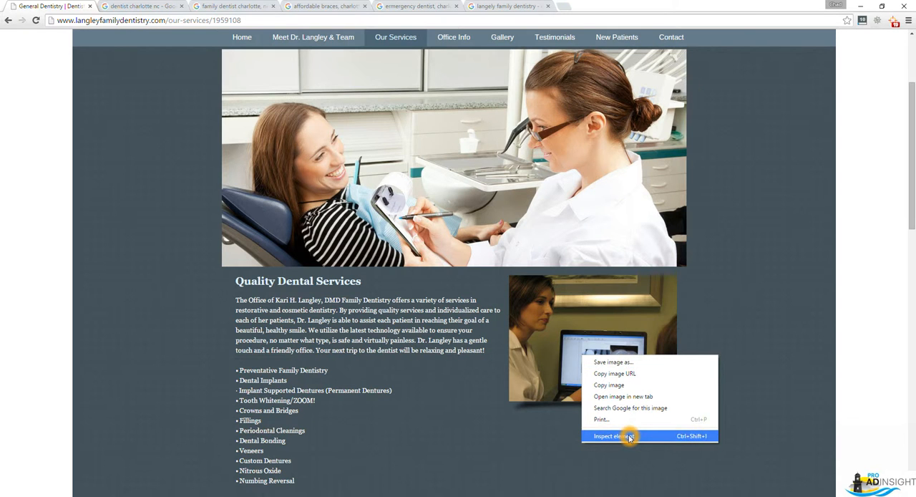
Inspect the services photo's img tag, showing filename 4252755_352x287.png and alt text 'Services'
{"action": "left_click", "coordinate": [612, 436]}
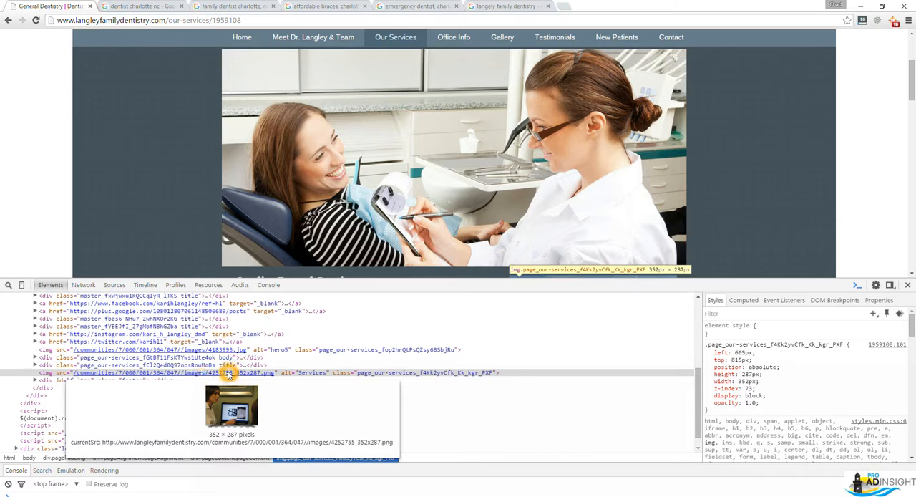
{"action": "scroll", "scroll_direction": "down", "scroll_amount": 3}
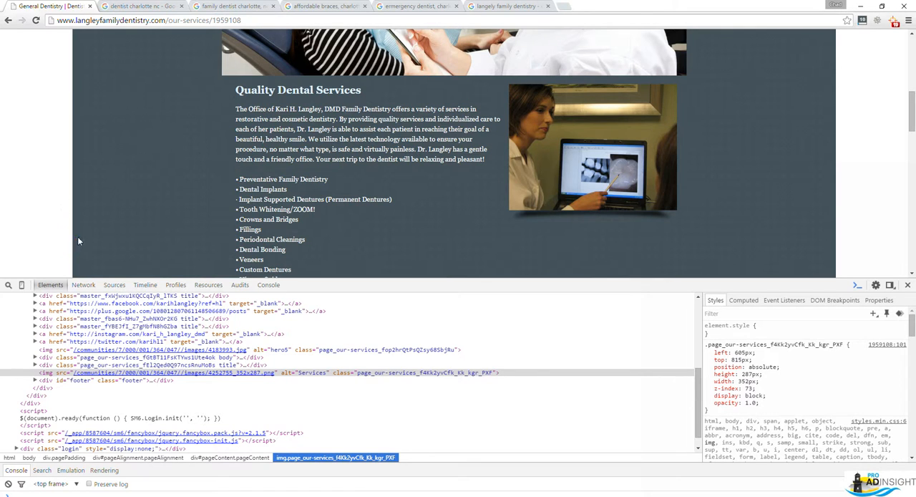
{"action": "mouse_move", "coordinate": [110, 216]}
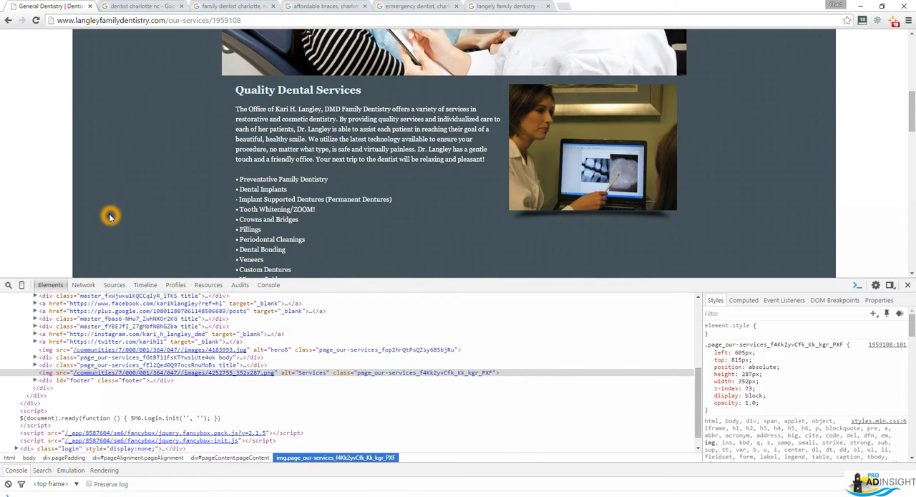
{"action": "mouse_move", "coordinate": [111, 132]}
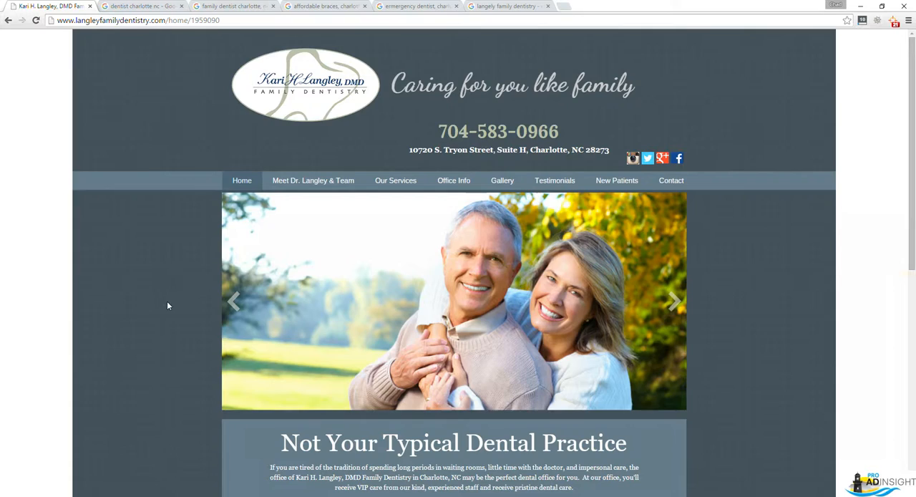
Scroll the home page down to the Mission, Goal and Philosophy sections
{"action": "scroll", "scroll_direction": "down", "scroll_amount": 3}
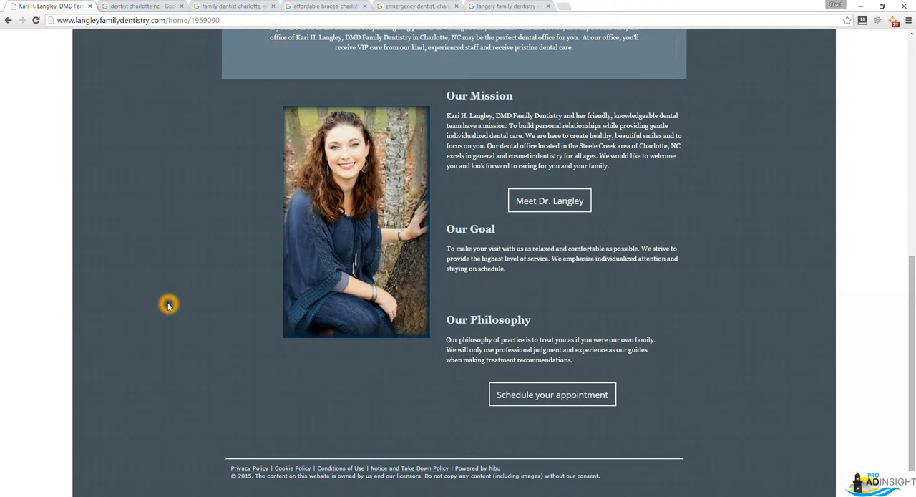